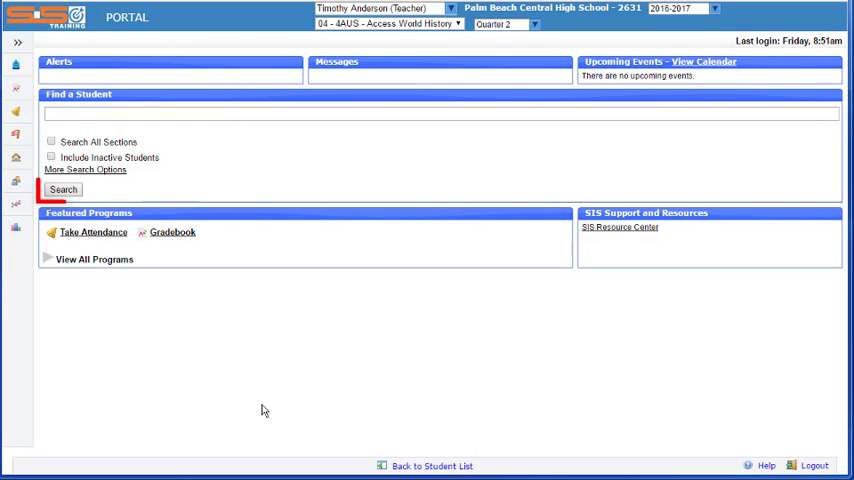
Step: Search the portal's Find a Student box for 'al', listing two matching students
{"action": "left_click", "coordinate": [63, 190]}
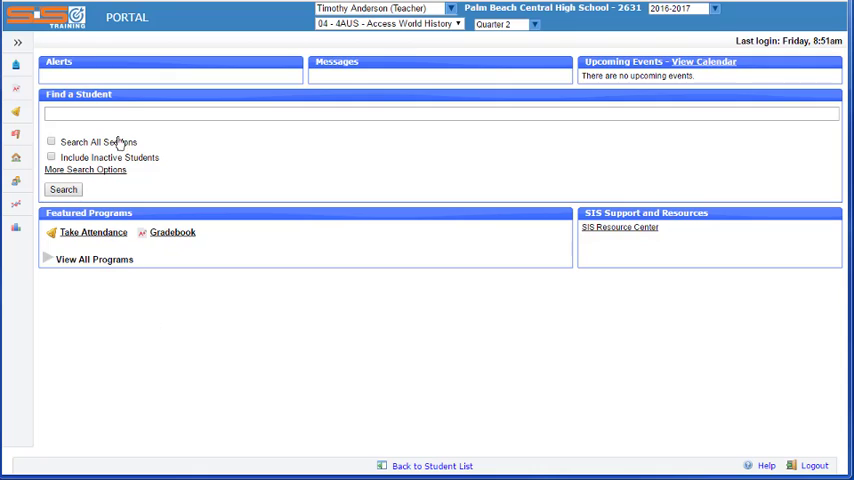
{"action": "type", "text": "a"}
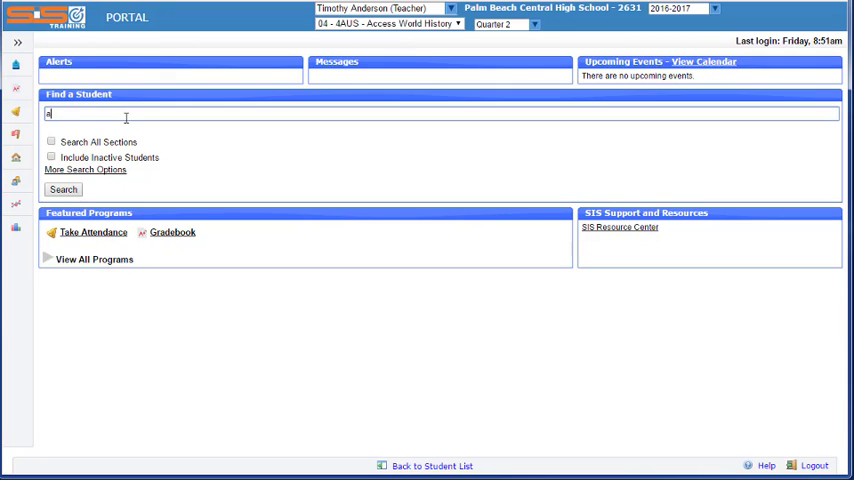
{"action": "left_click", "coordinate": [63, 189]}
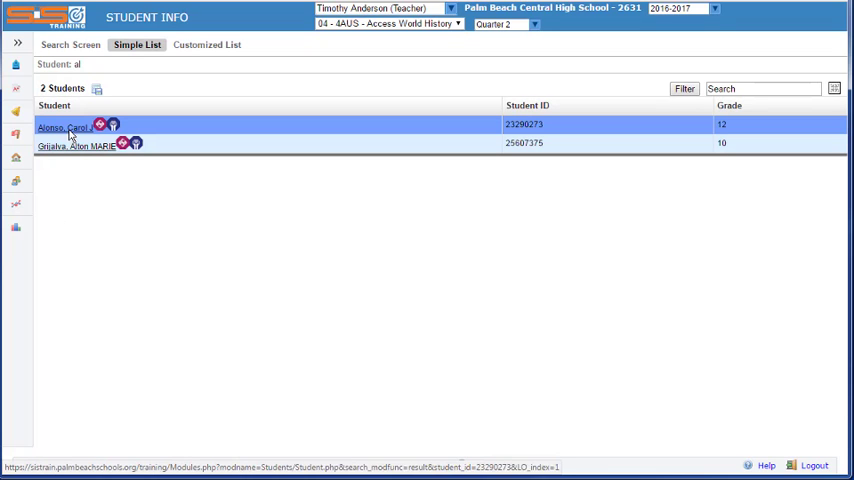
{"action": "left_click", "coordinate": [64, 127]}
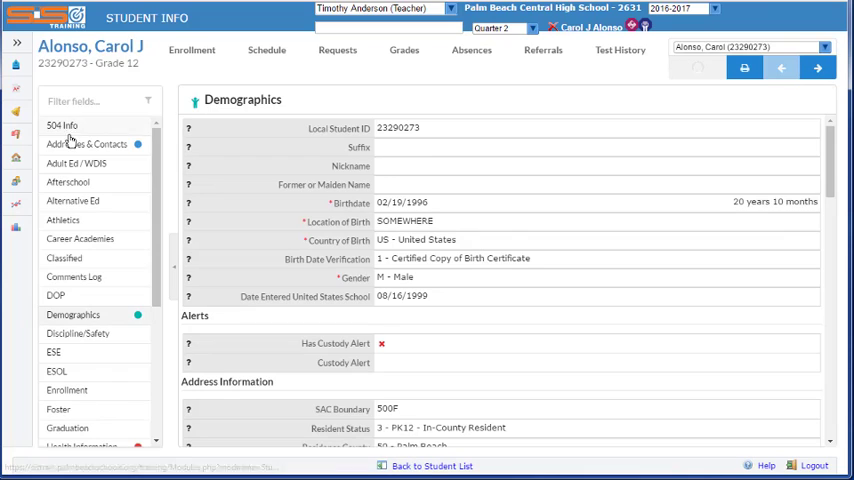
{"action": "mouse_move", "coordinate": [171, 198]}
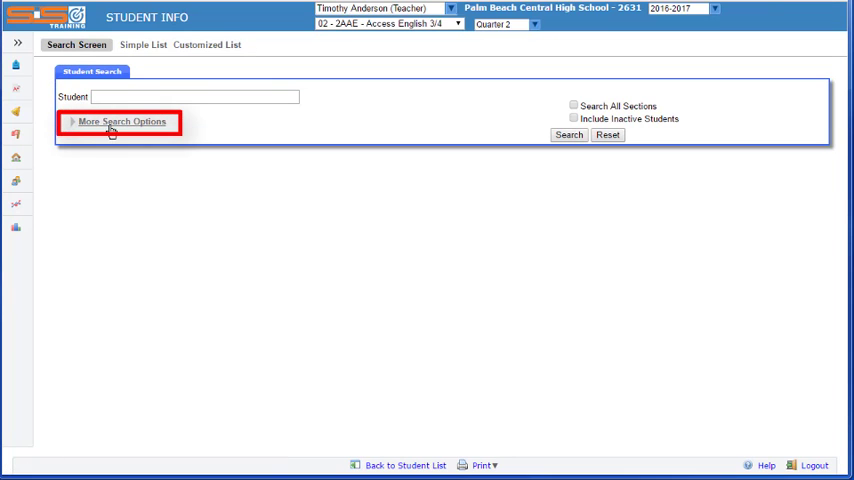
Step: Expand More Search Options to show name, ID, address, grade and calendar criteria
{"action": "left_click", "coordinate": [120, 121]}
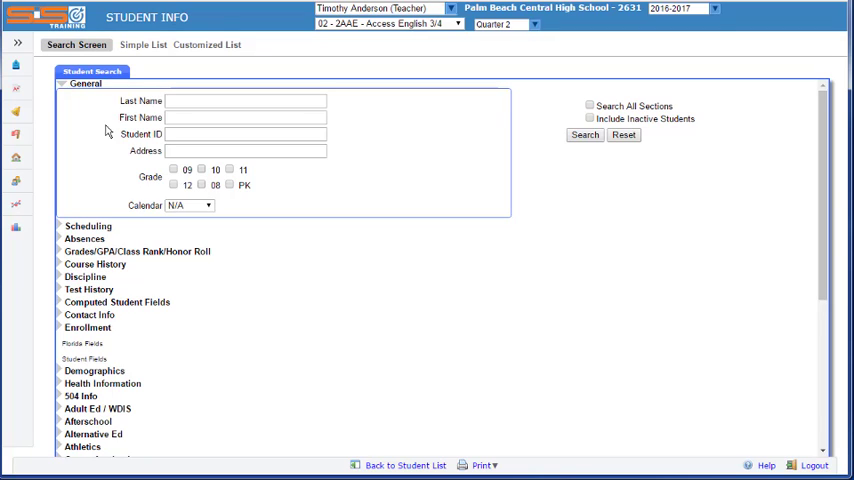
{"action": "mouse_move", "coordinate": [596, 118]}
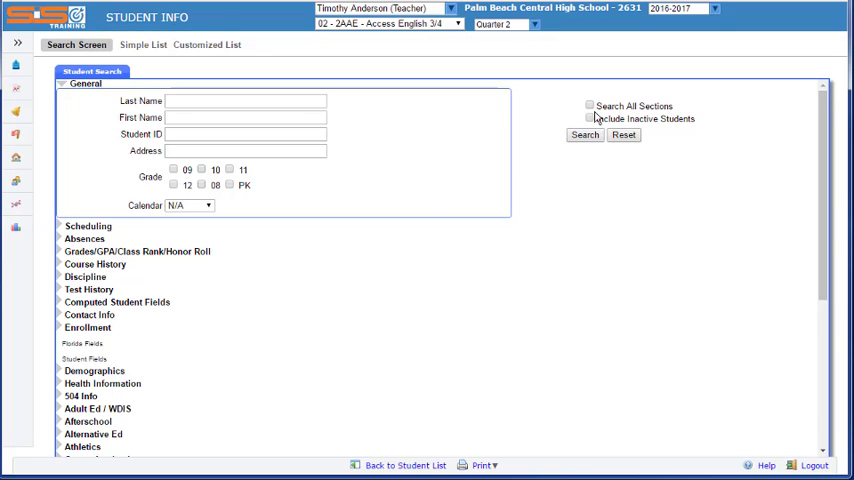
{"action": "left_click", "coordinate": [589, 105]}
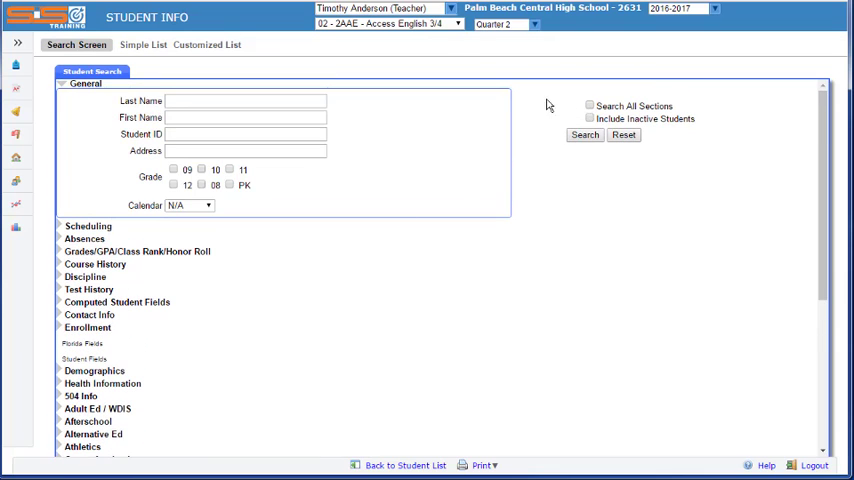
Step: Keep section 02 - 2AAE - Access English 3/4 and enable Search All Sections
{"action": "left_click", "coordinate": [388, 24]}
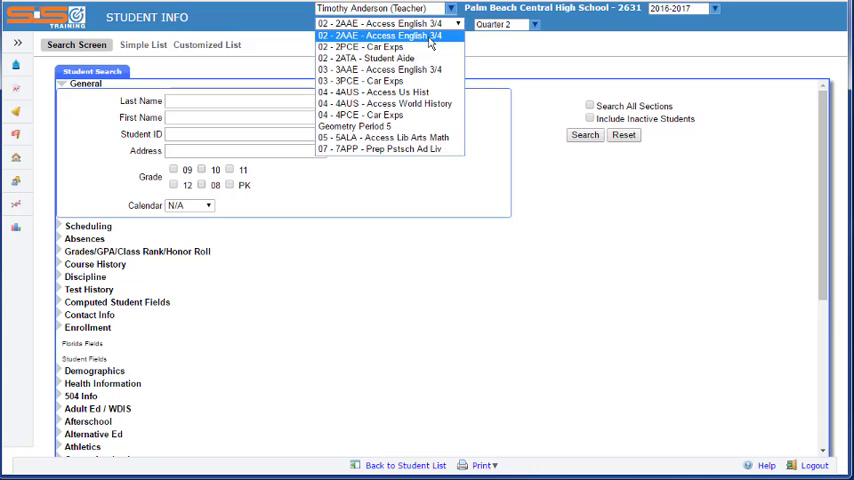
{"action": "left_click", "coordinate": [383, 35]}
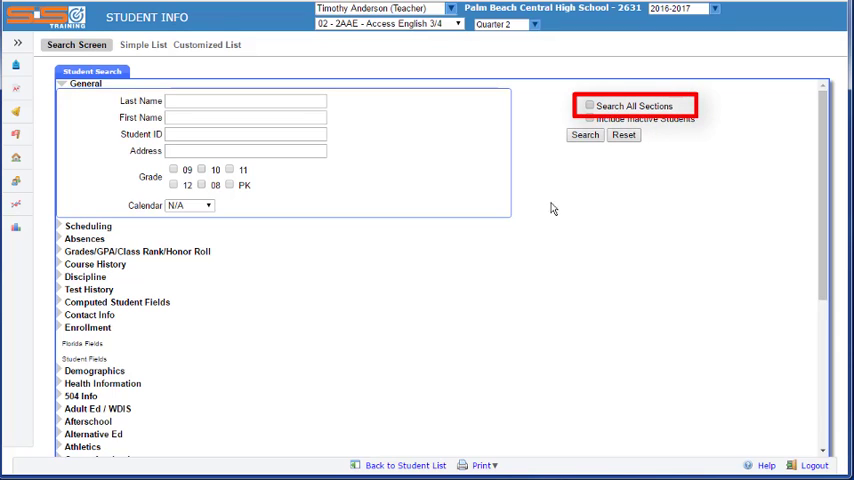
{"action": "left_click", "coordinate": [589, 105]}
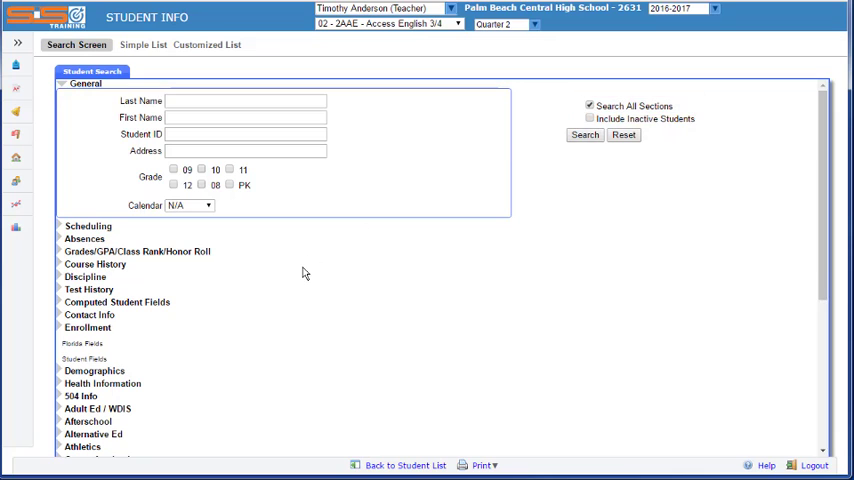
Step: Expand the ESOL category and require Y - Yes for non-English language at home
{"action": "scroll", "scroll_direction": "down", "scroll_amount": 3}
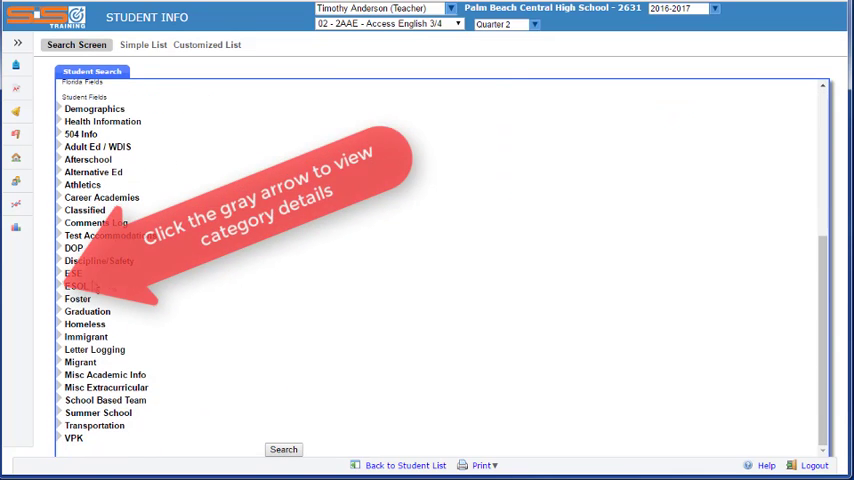
{"action": "left_click", "coordinate": [60, 285]}
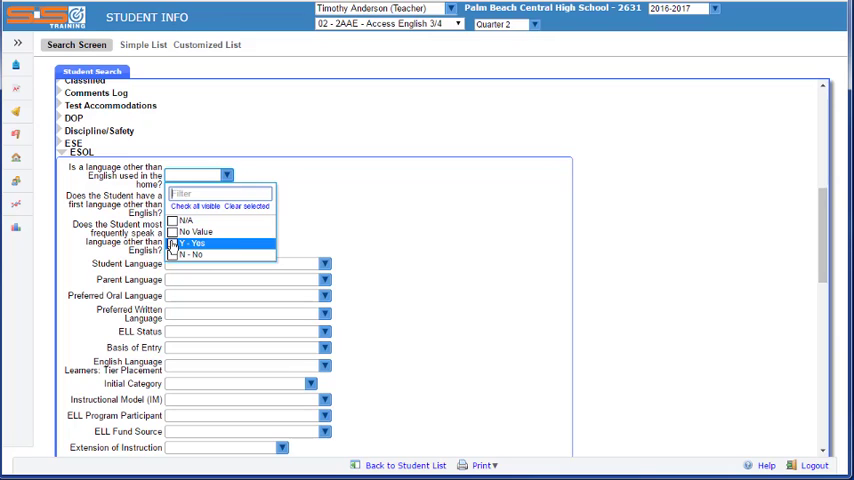
{"action": "mouse_move", "coordinate": [172, 248]}
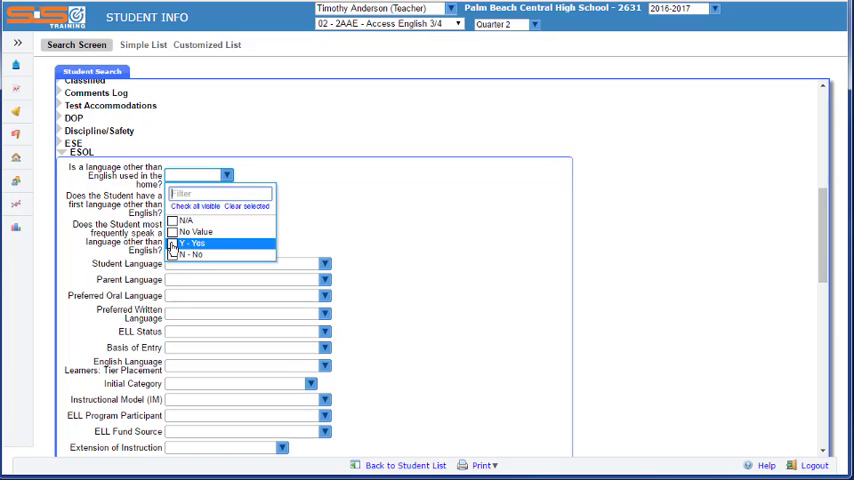
{"action": "left_click", "coordinate": [190, 242]}
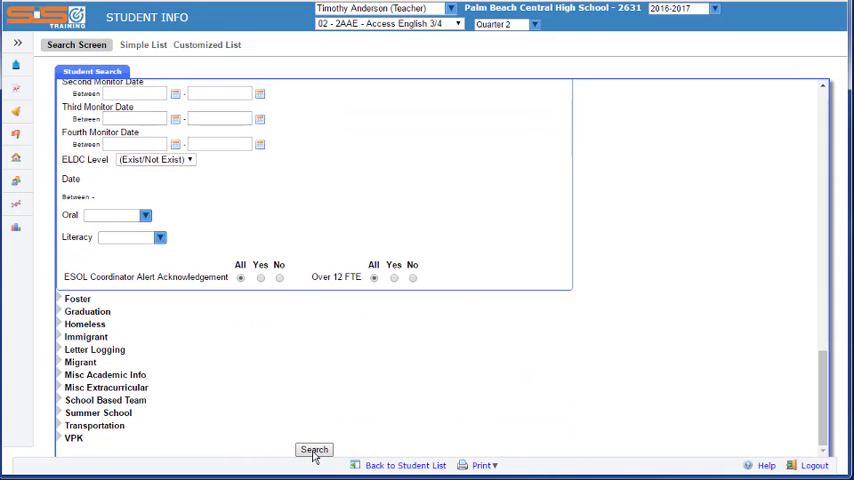
Step: Run the ESOL home-language search (20 students), then return to the Search Screen
{"action": "left_click", "coordinate": [314, 449]}
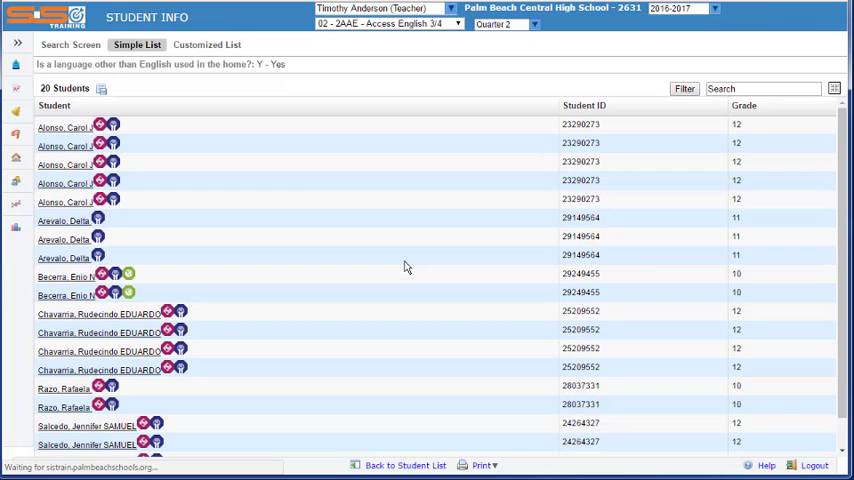
{"action": "left_click", "coordinate": [70, 44]}
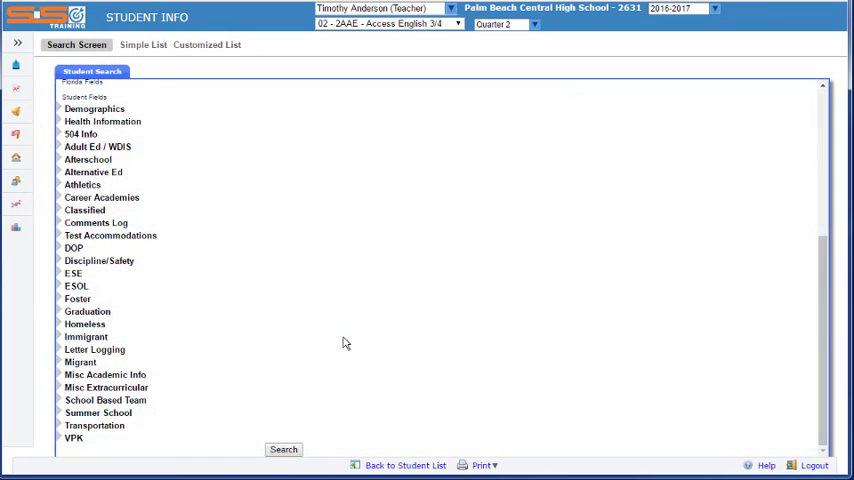